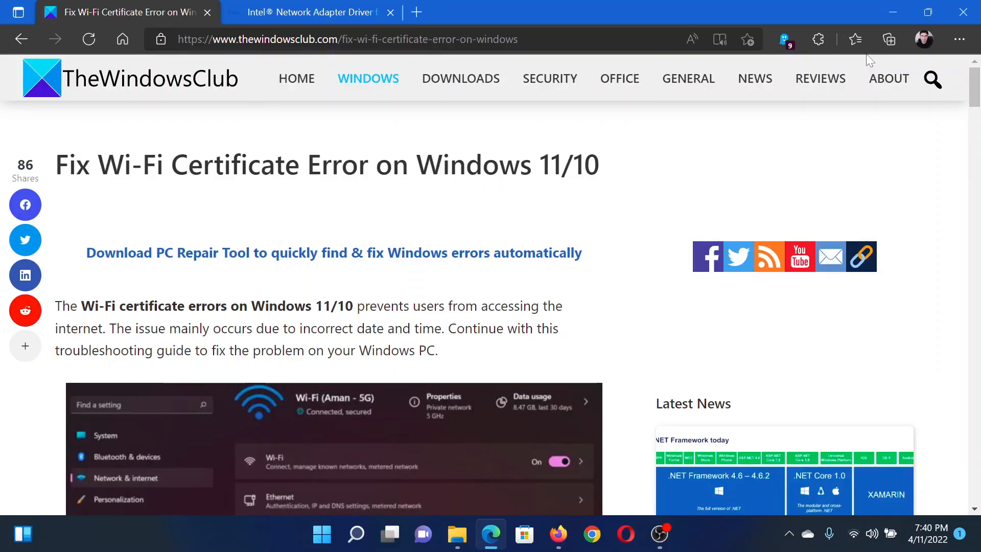
mouse_move(770, 186)
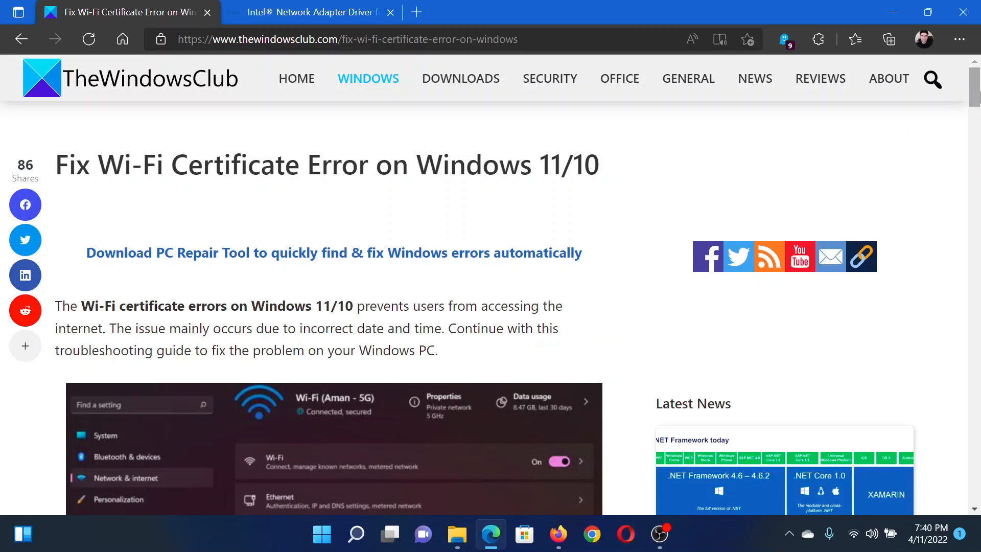
Bring the five-solution list into view and highlight the time-and-date fix.
scroll(down, 3)
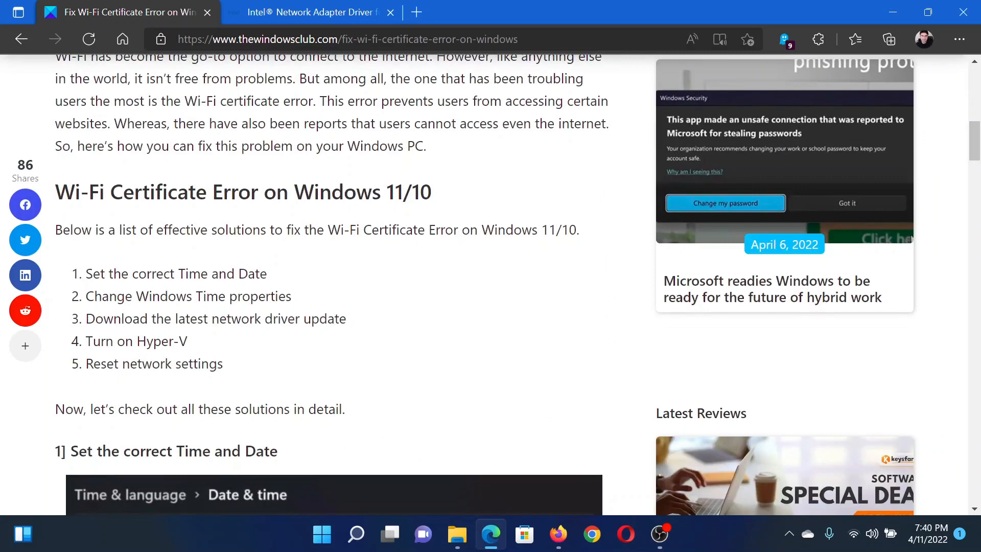
double_click(176, 274)
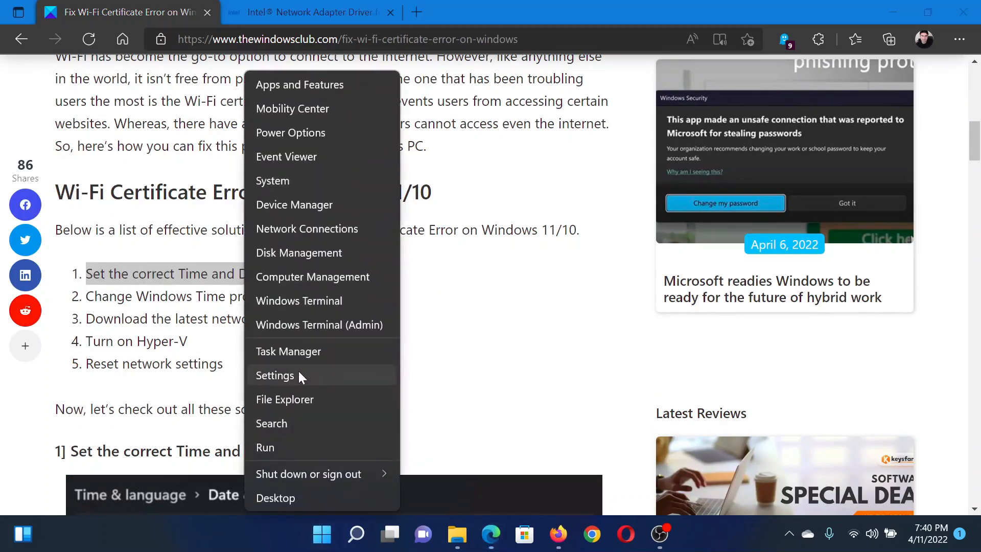
Attempt a Sync now on the Date & time page (fails with network error), then close Settings.
click(275, 376)
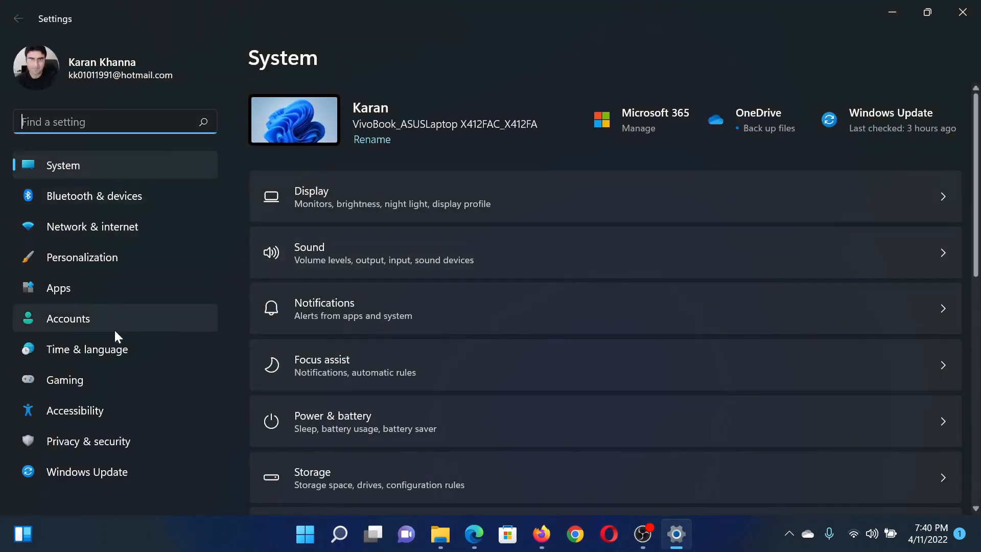
click(88, 350)
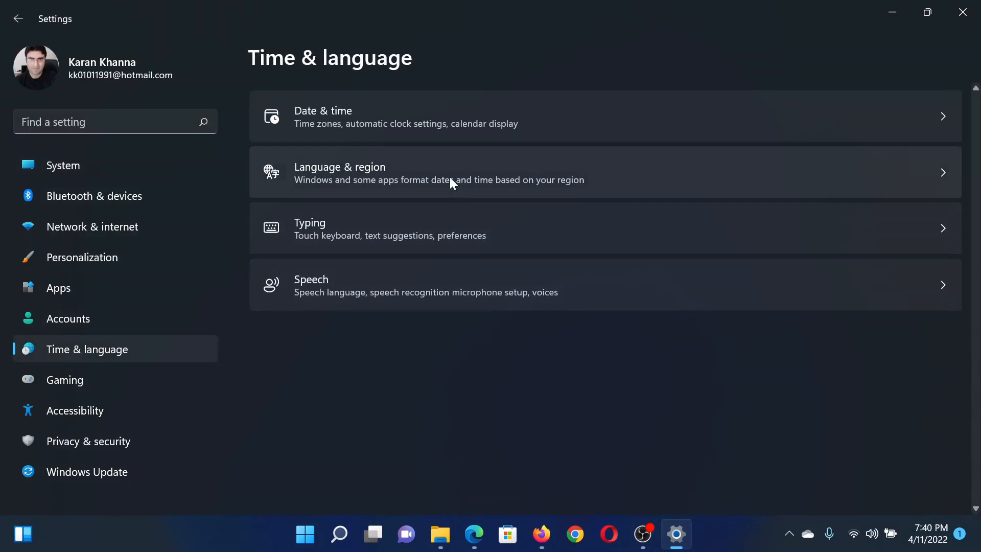
mouse_move(446, 120)
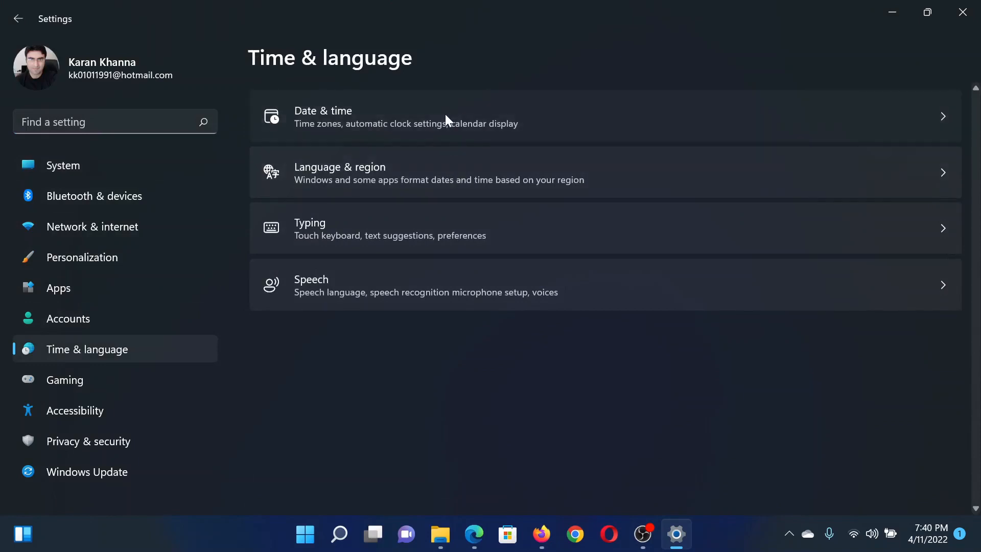
click(439, 116)
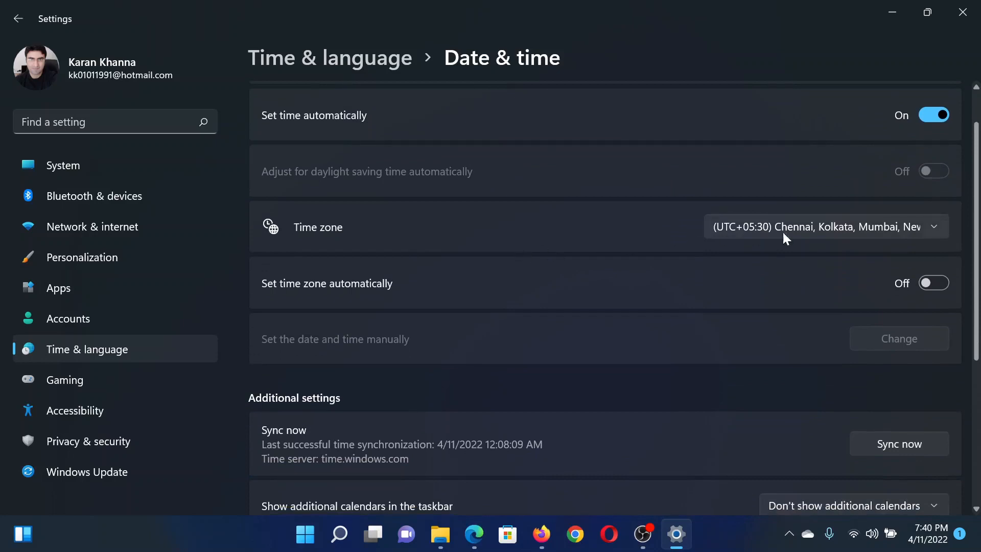
scroll(down, 3)
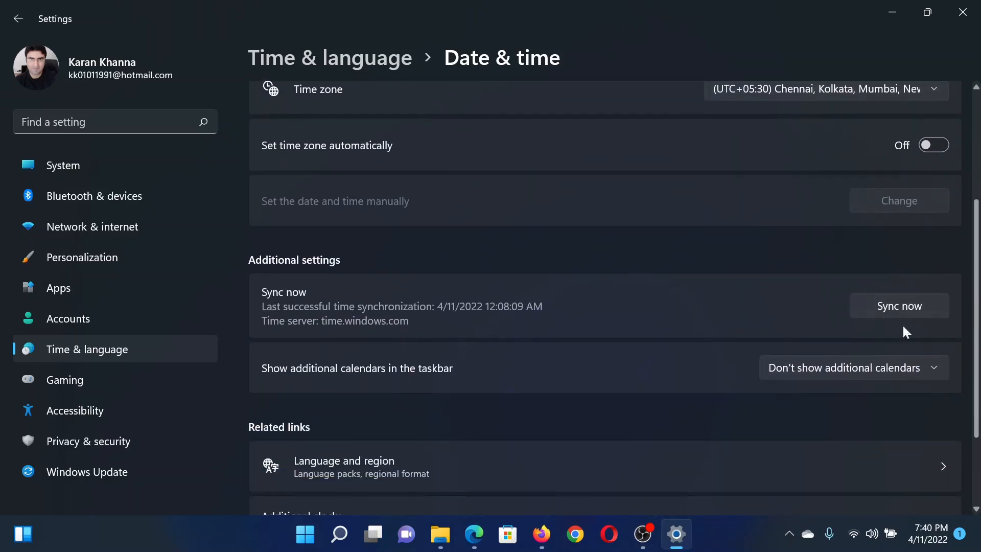
click(898, 305)
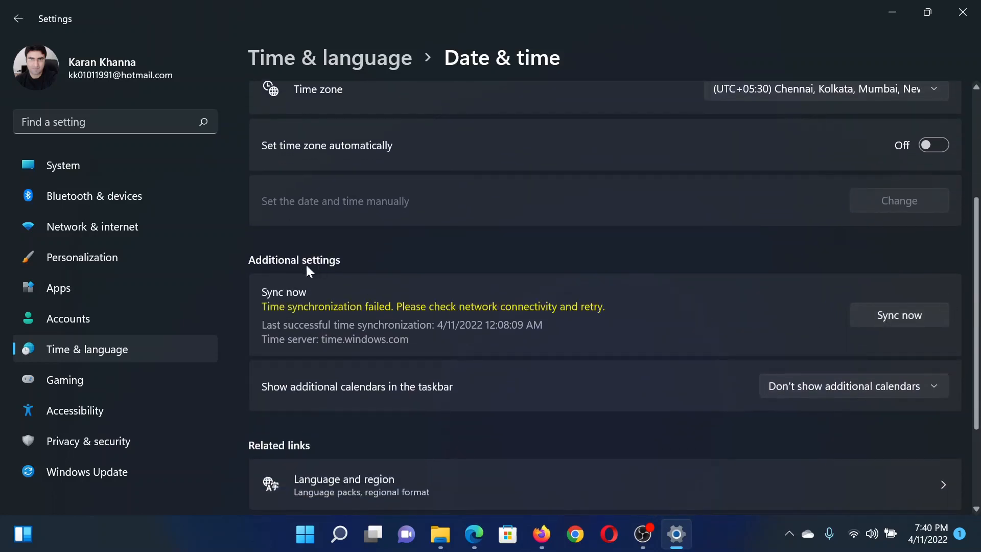
click(490, 534)
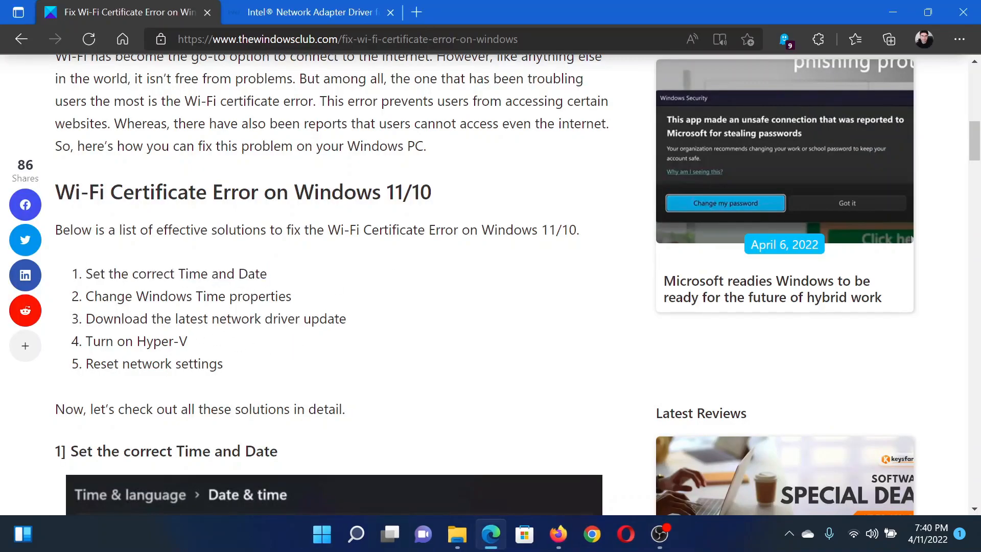
View Intel's Network Adapter Driver for Windows 11 page, return to the article, and bring up the Quick Link menu.
click(307, 12)
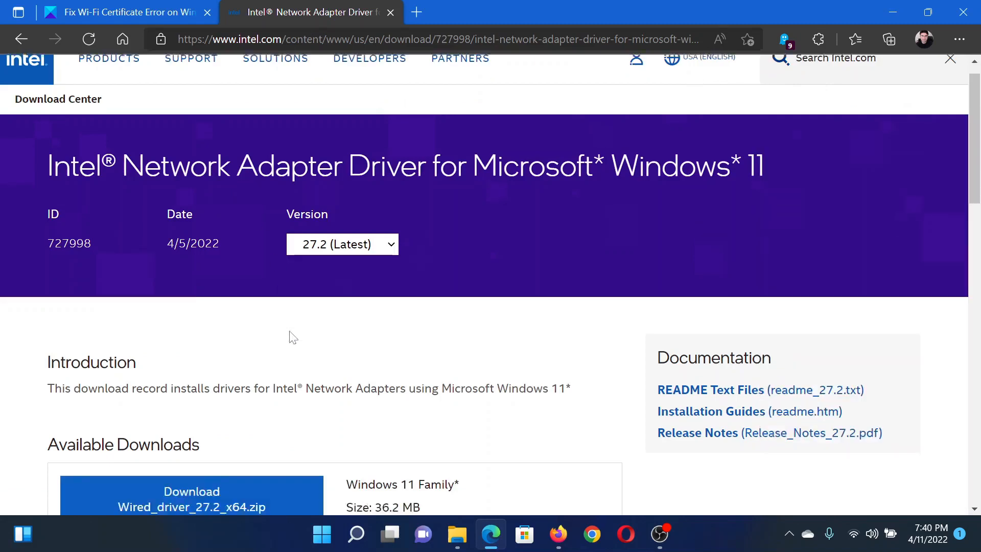
click(125, 12)
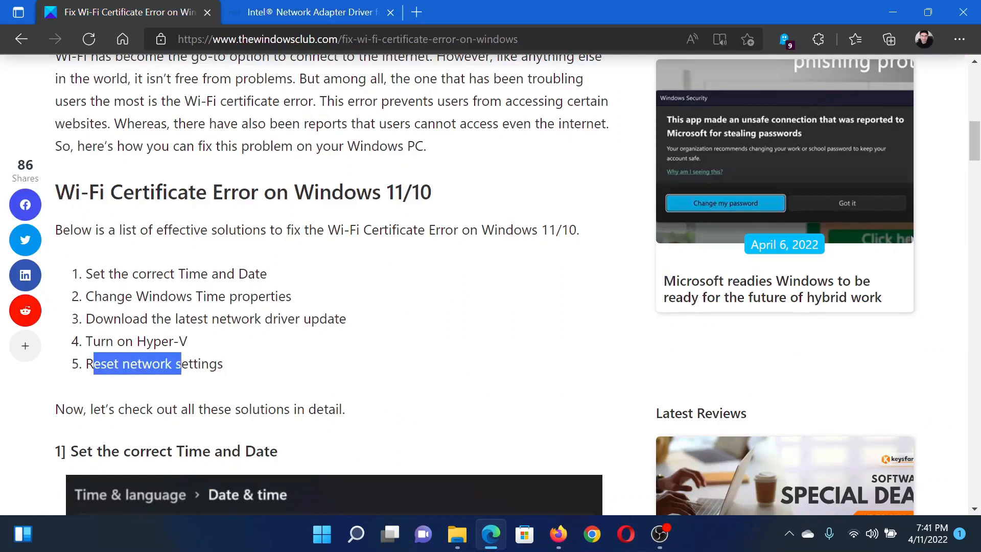
click(368, 445)
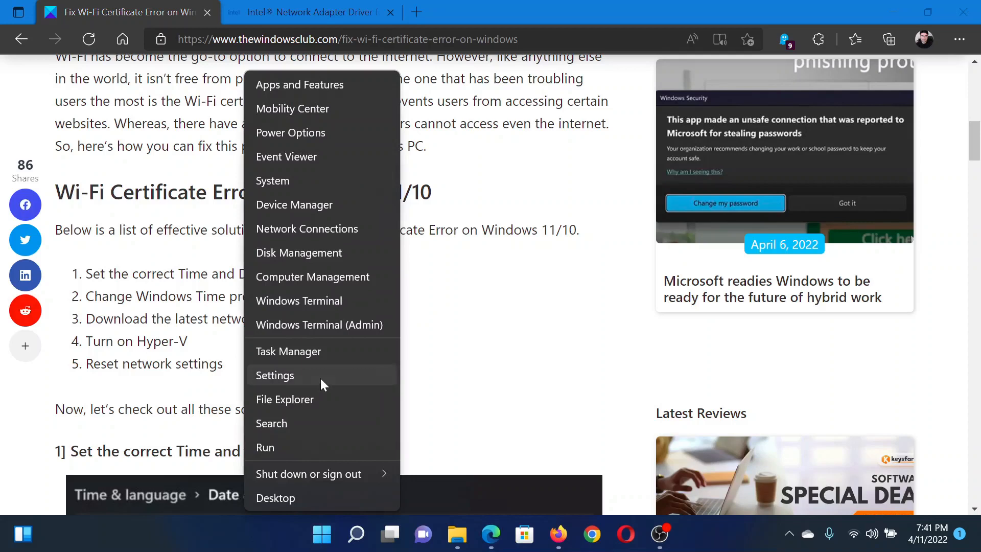
Reach Network reset via Network & internet > Advanced network settings, then close Settings without resetting.
click(275, 375)
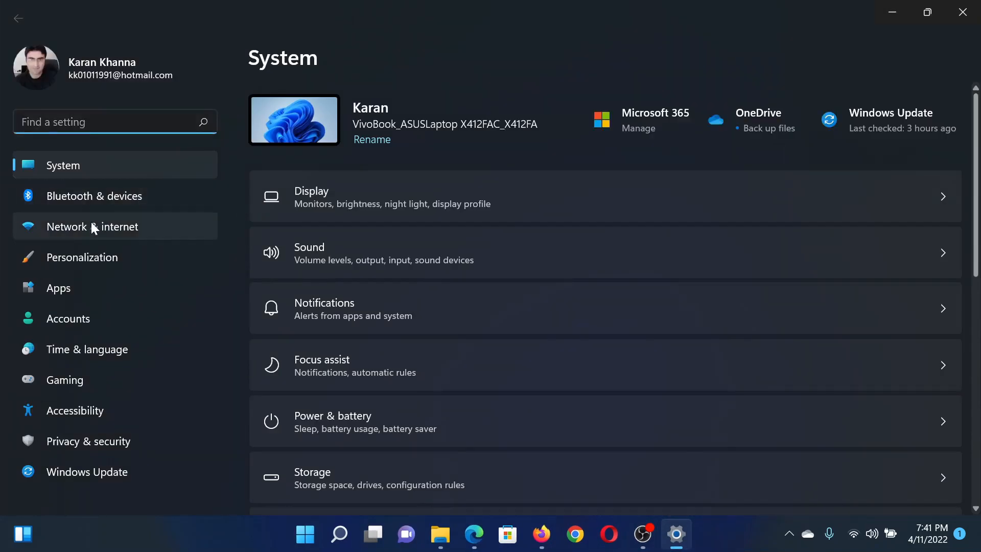
click(92, 227)
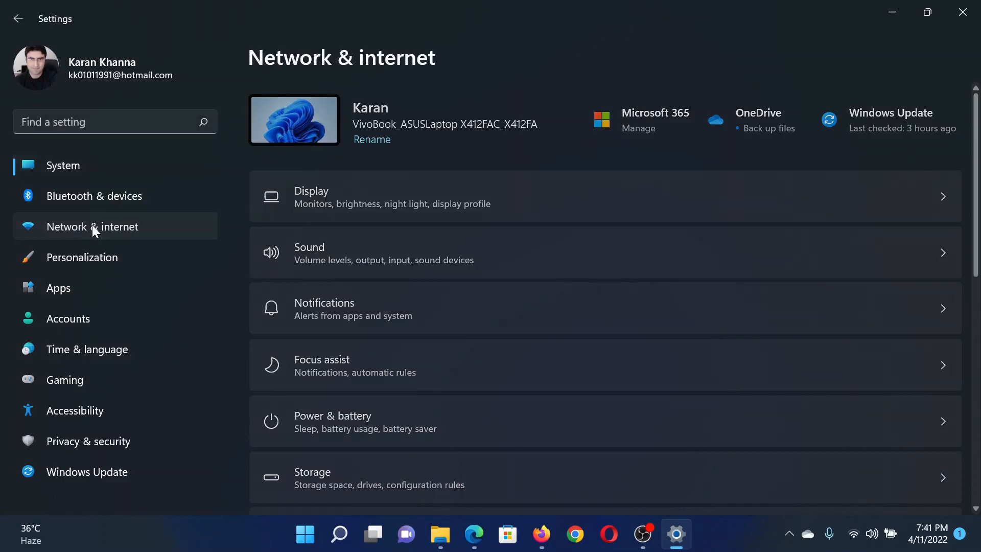
click(92, 227)
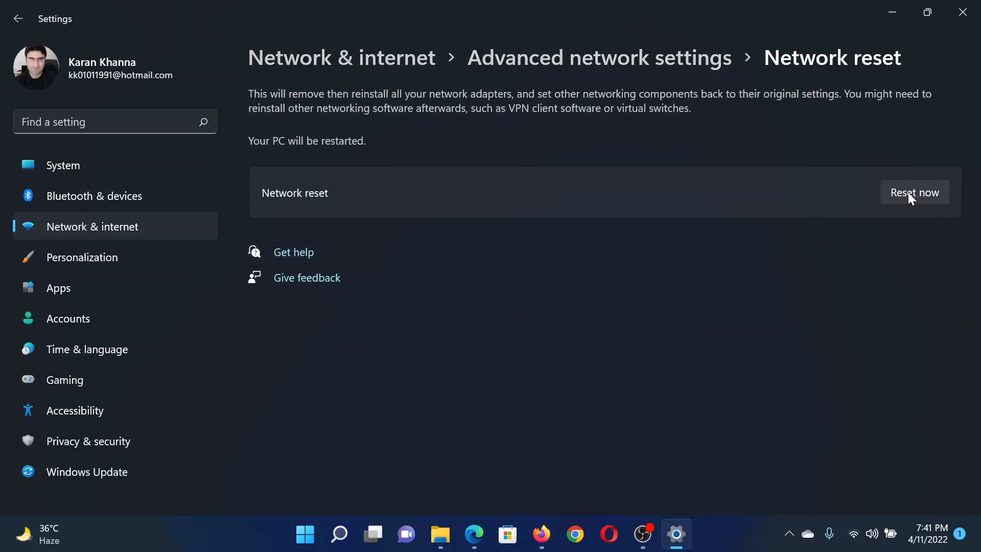
mouse_move(963, 12)
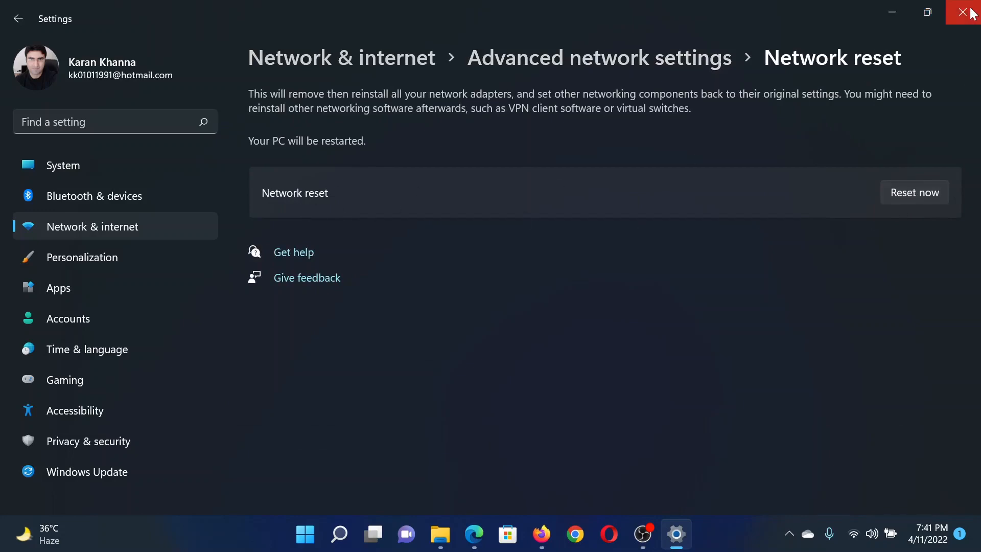
click(963, 12)
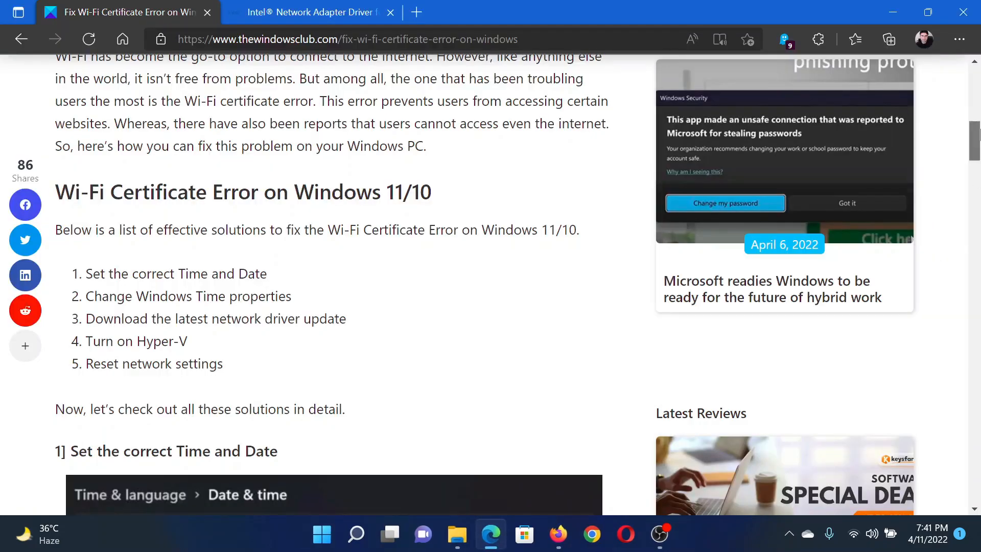
Scroll the article back to its title and introduction.
scroll(up, 3)
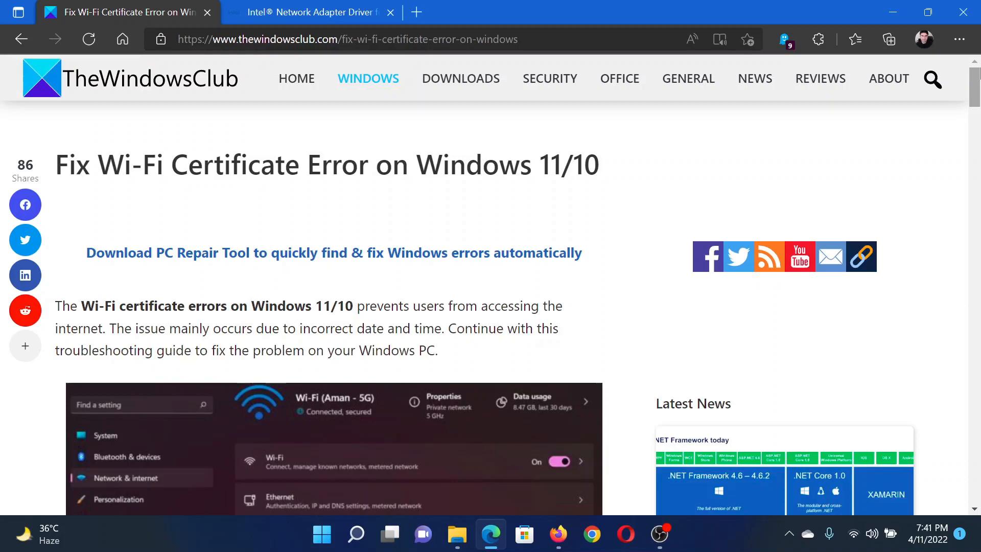
mouse_move(792, 146)
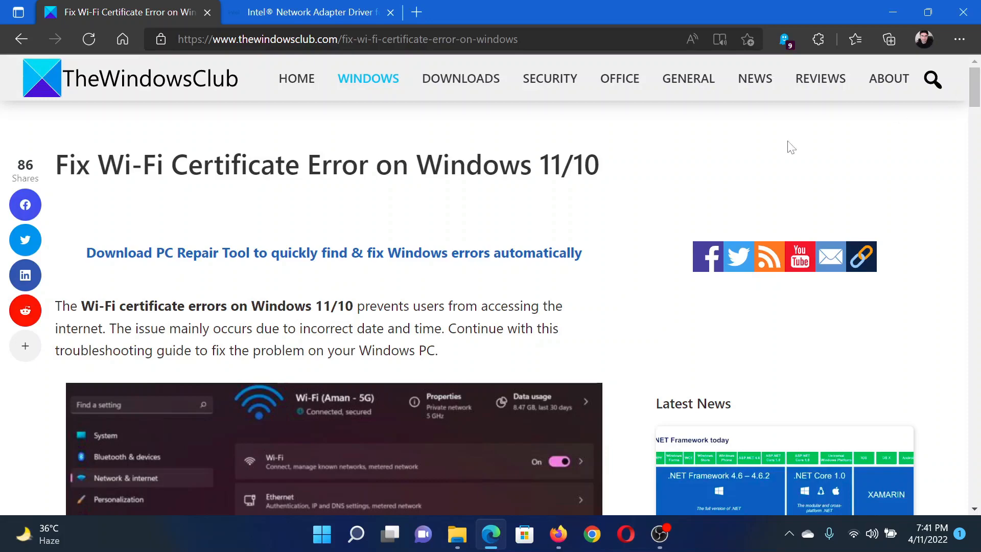